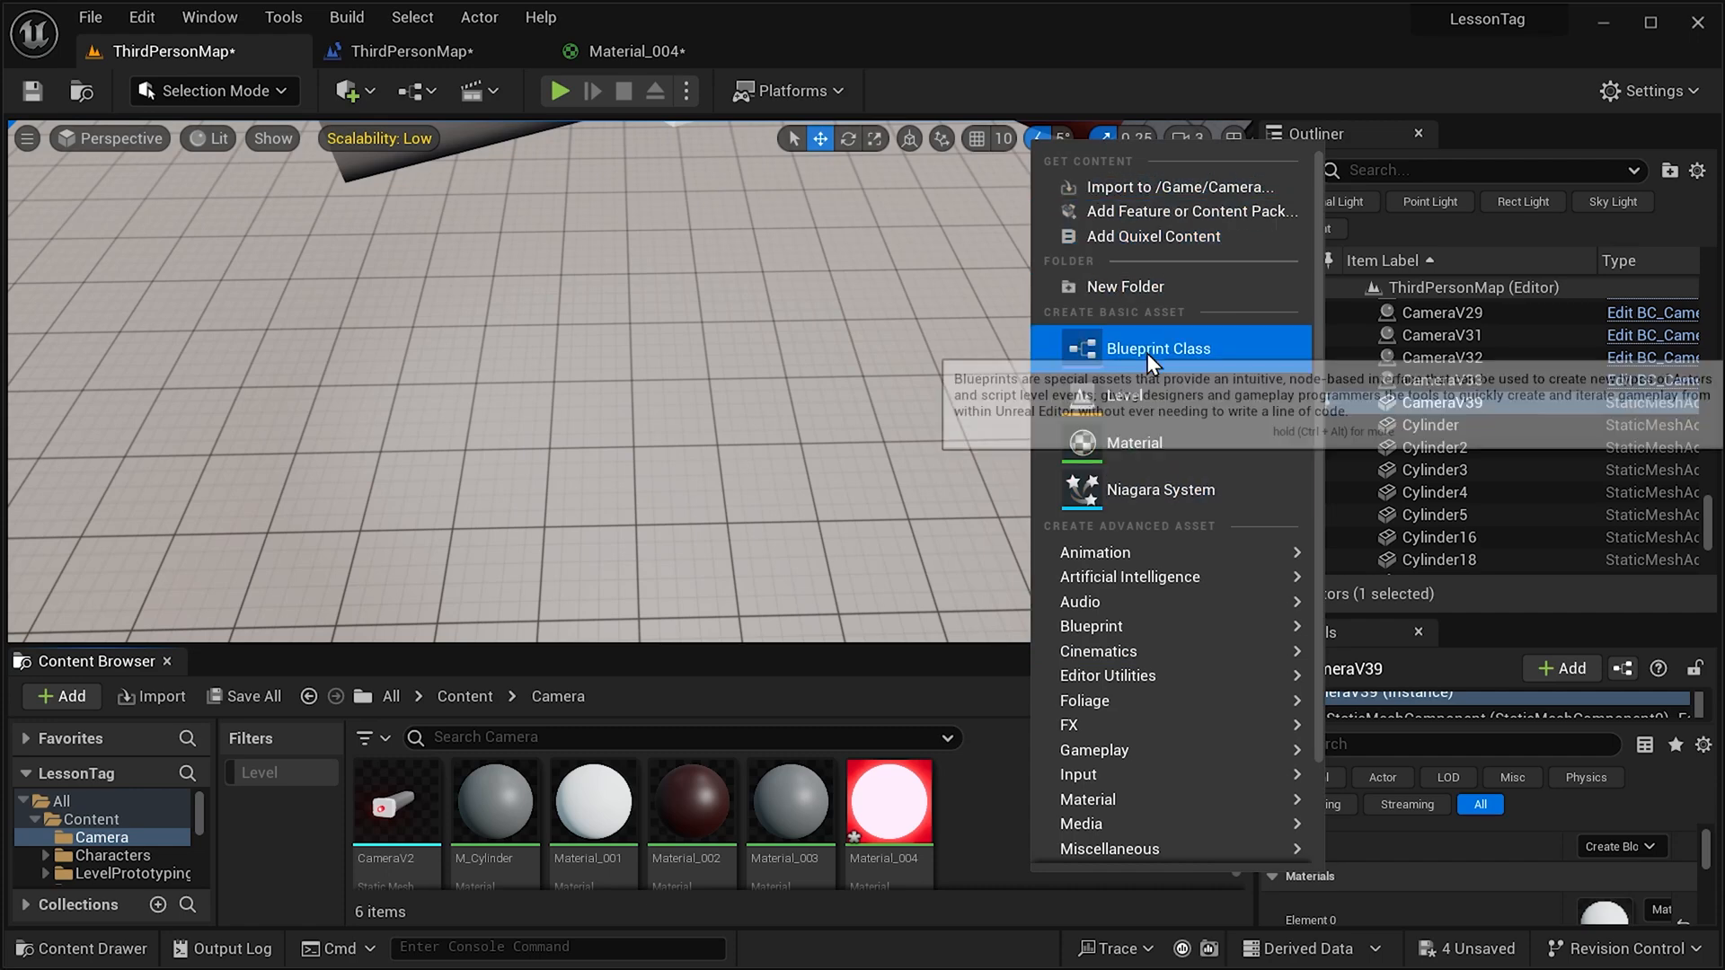
Choose Blueprint Class from the Camera folder's context menu in the Content Browser.
click(1158, 349)
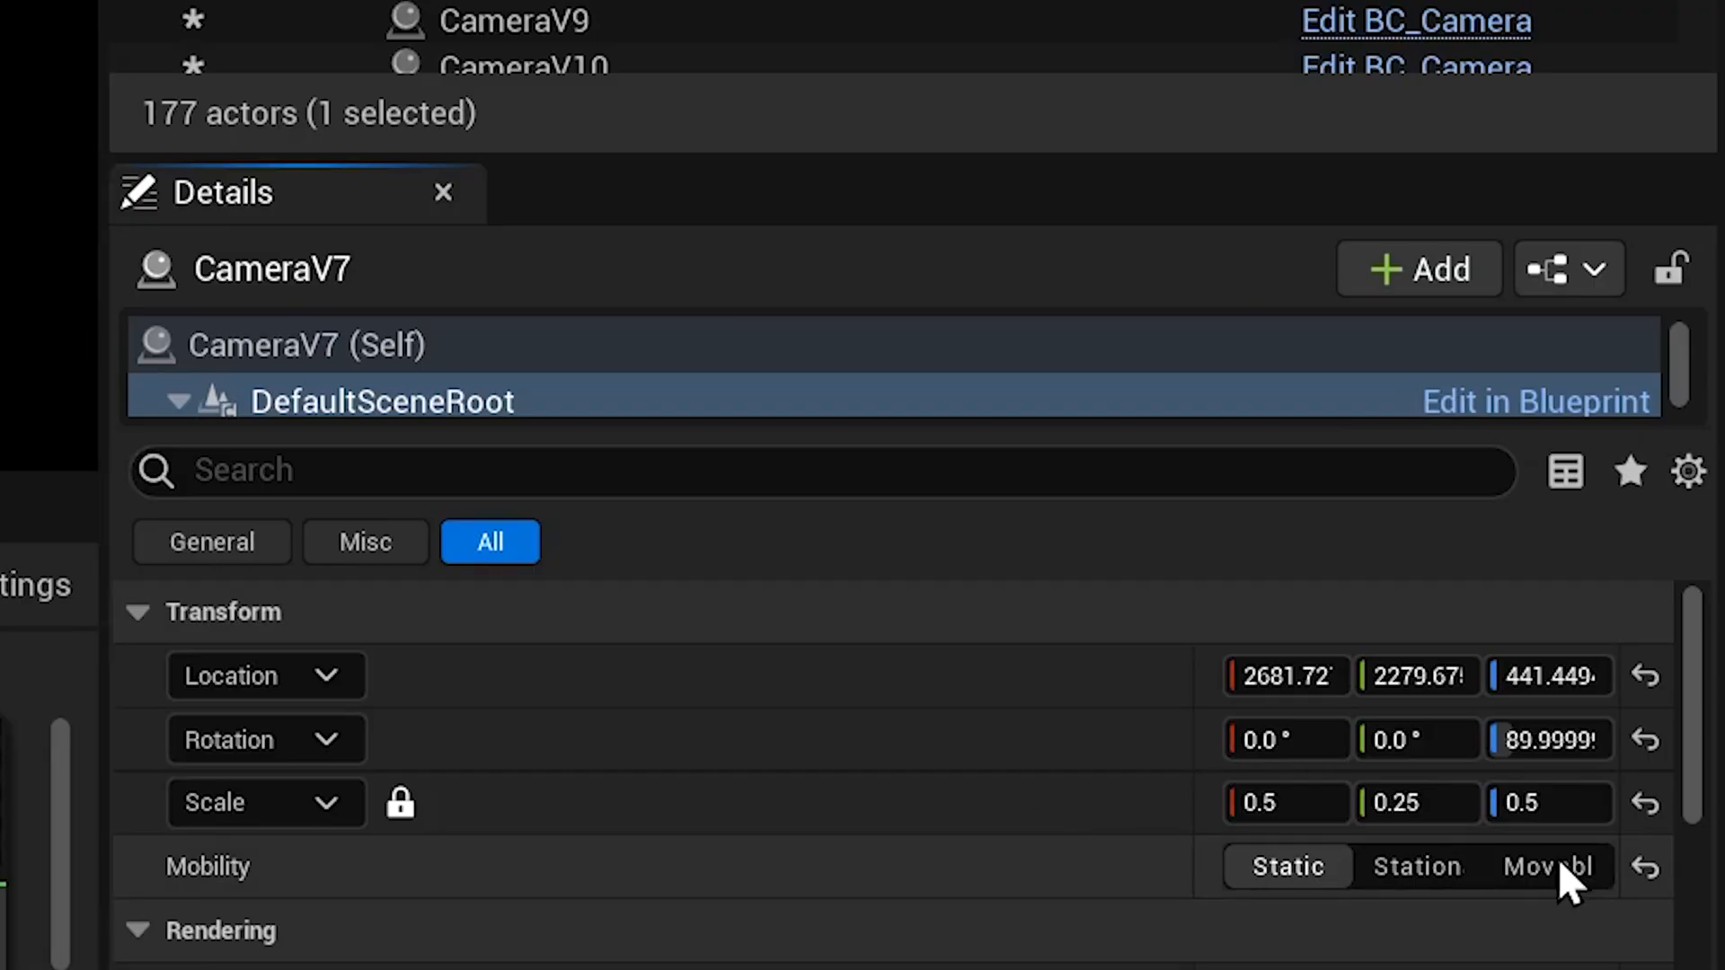
Set the camera actor's Transform Mobility to Movable.
click(1547, 868)
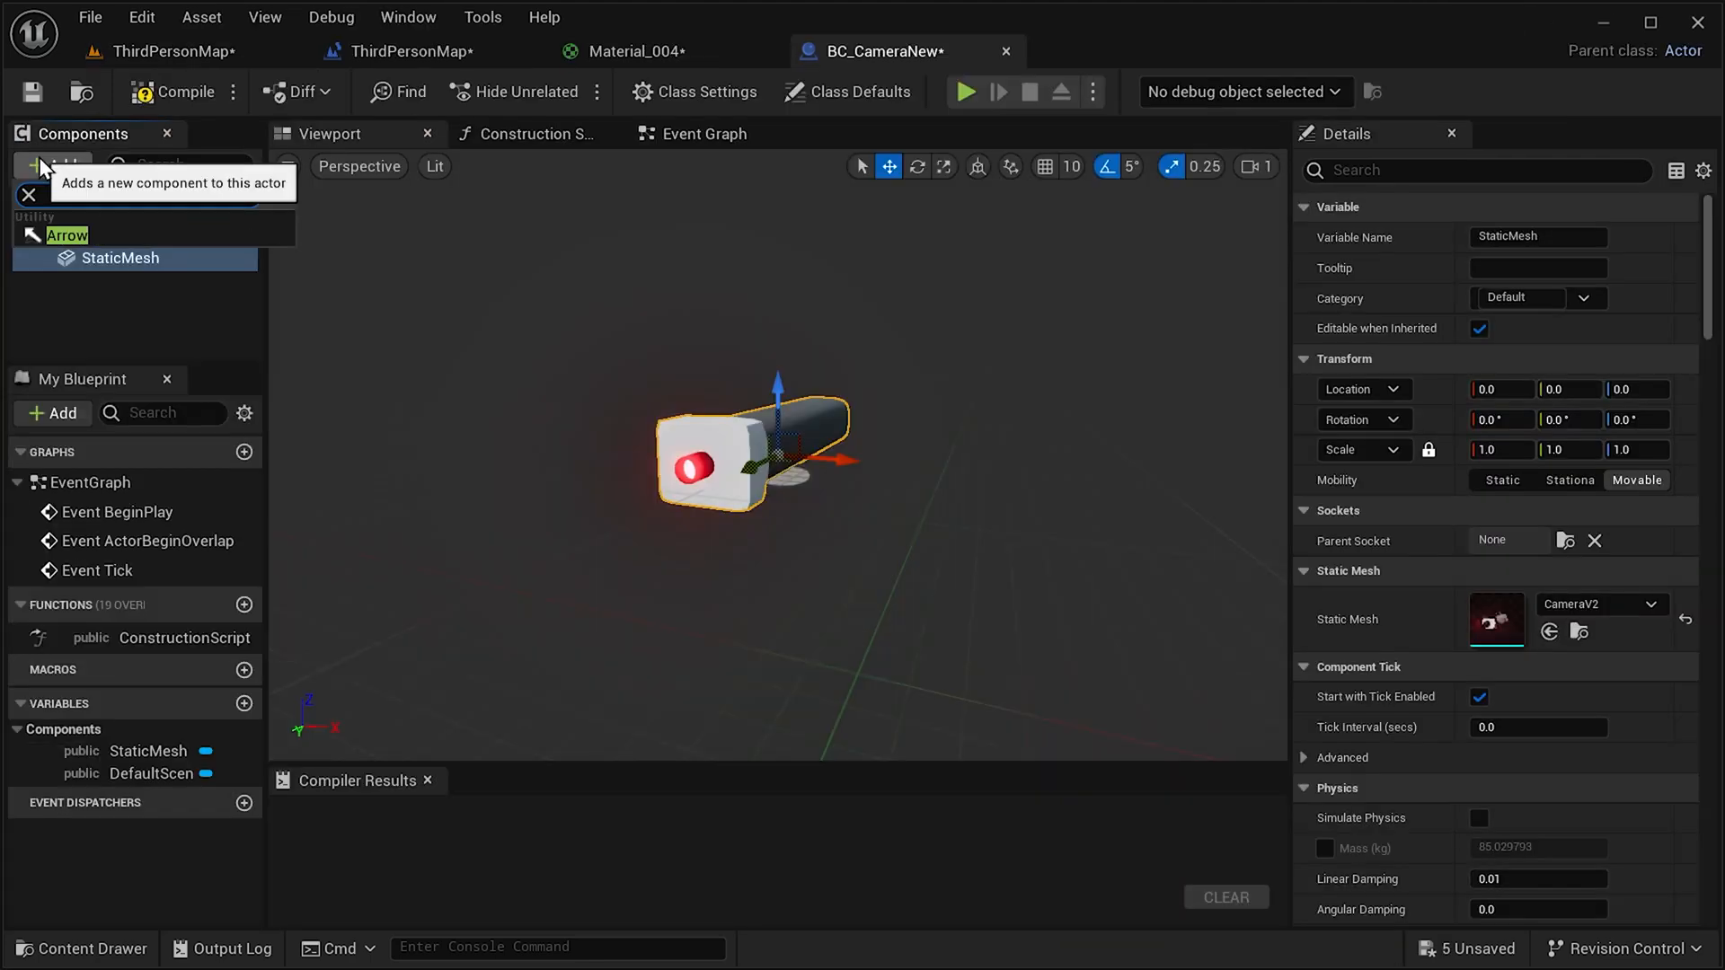
Rotate the CameraV2 StaticMesh -90° on Z and compile BC_CameraNew.
click(56, 235)
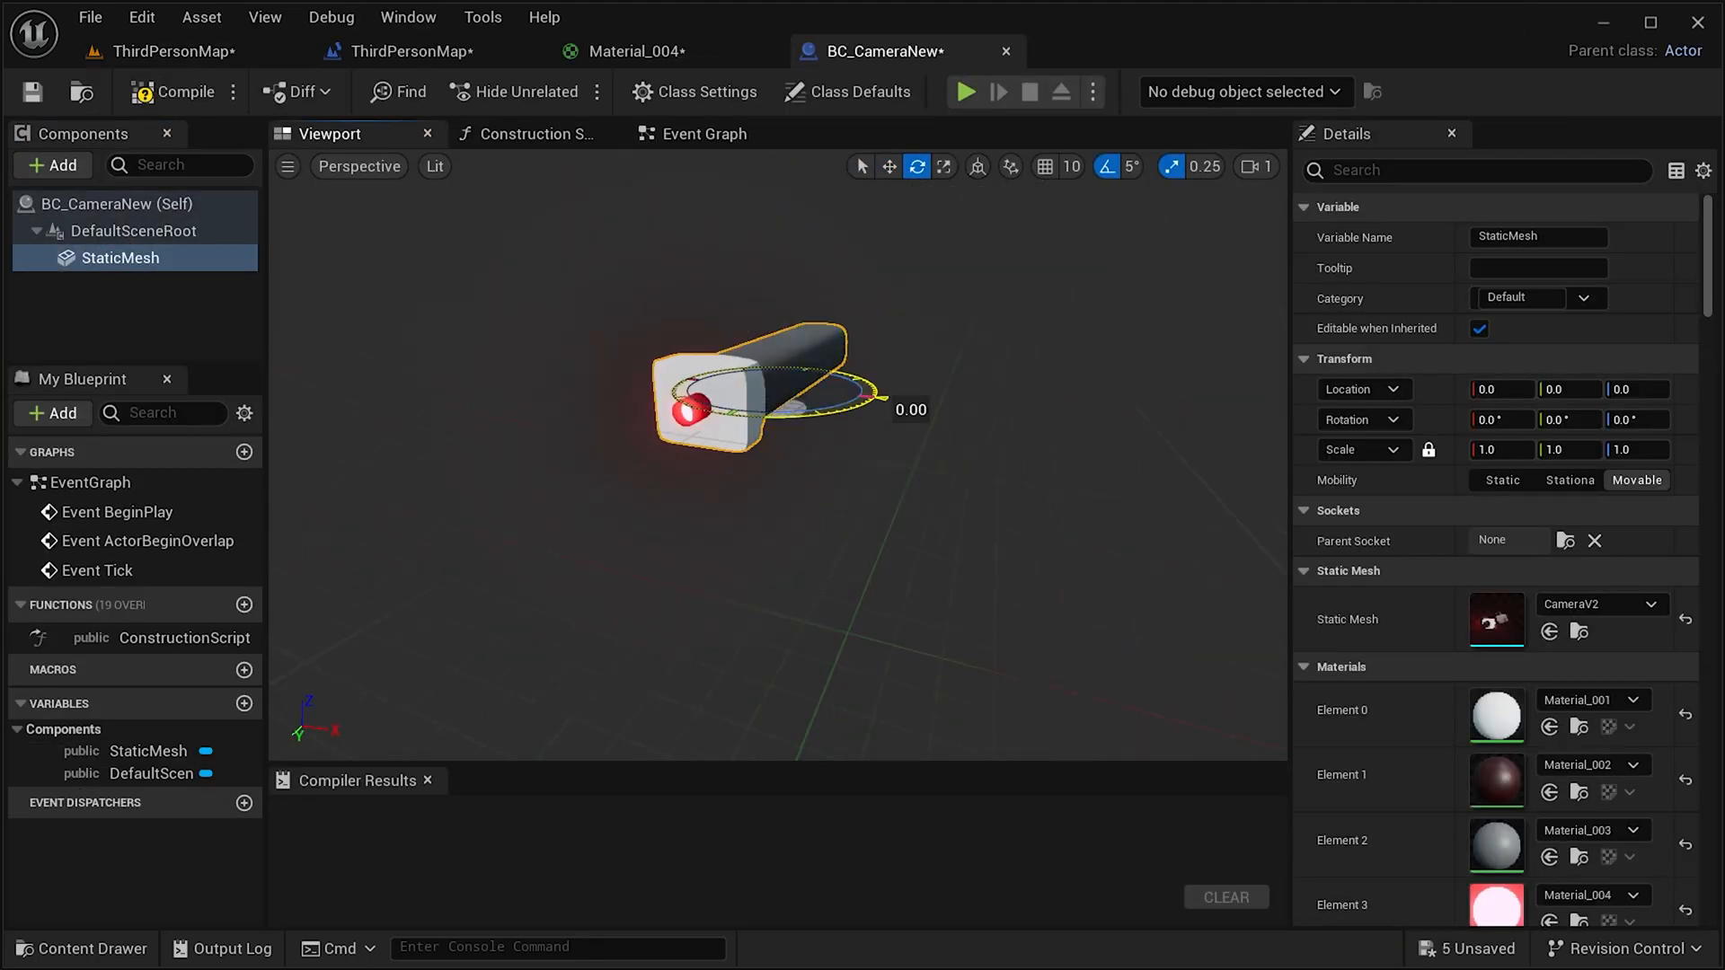
click(179, 92)
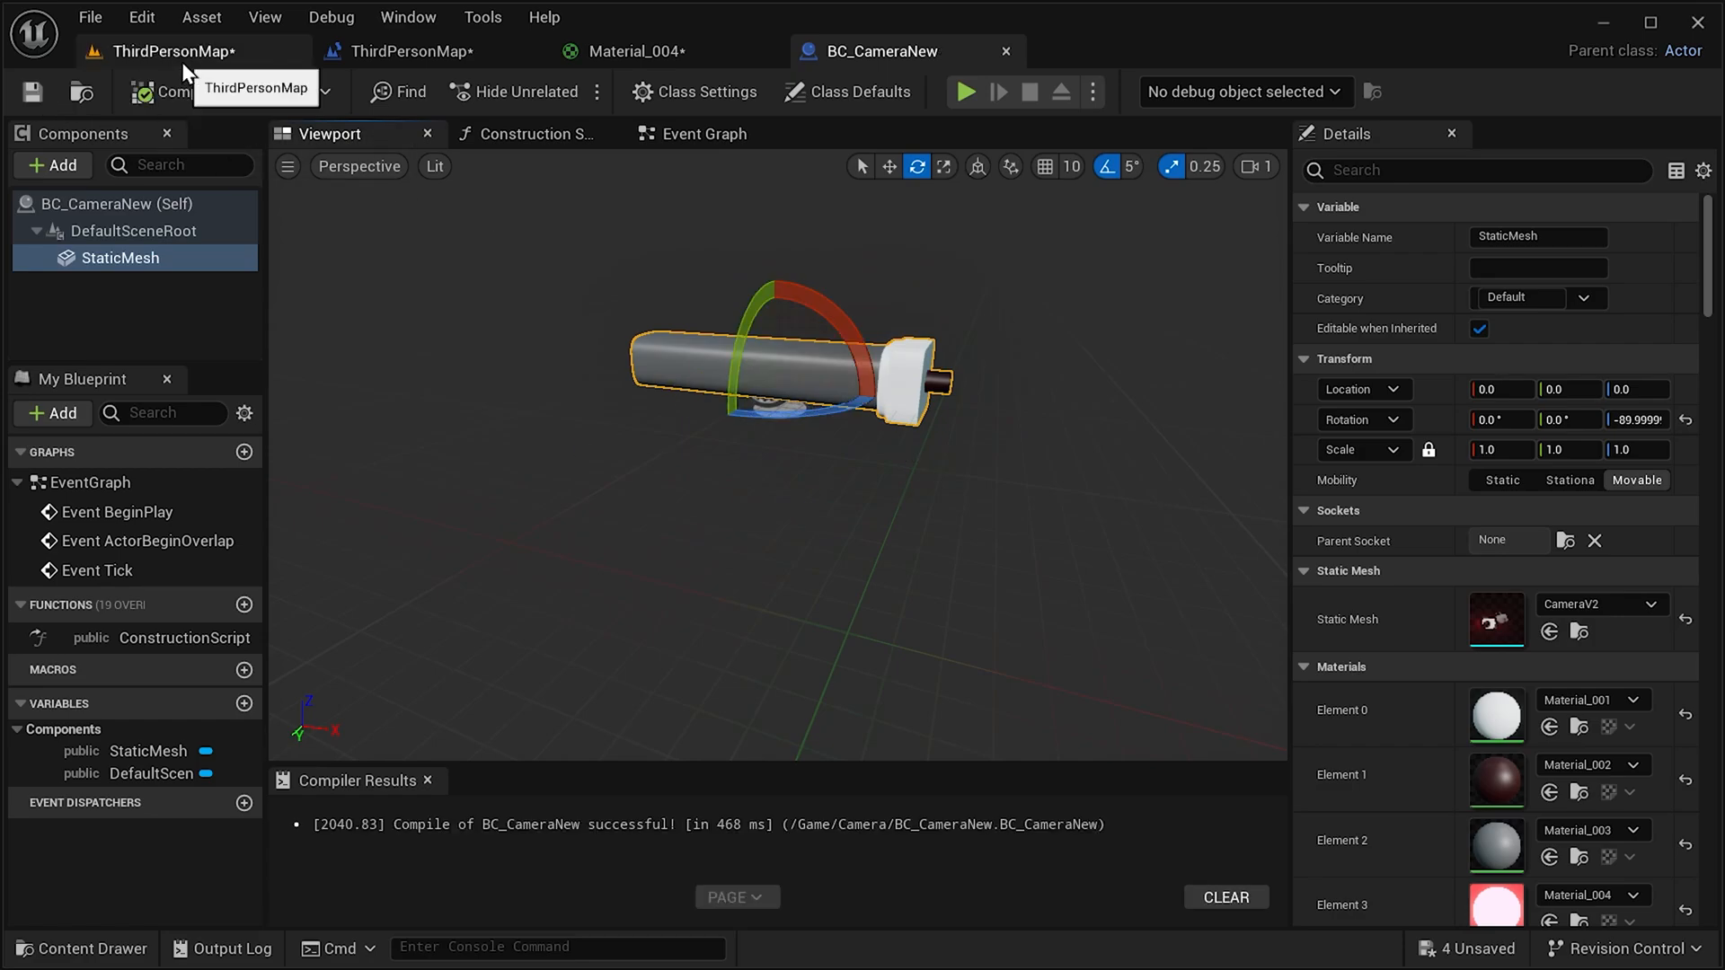